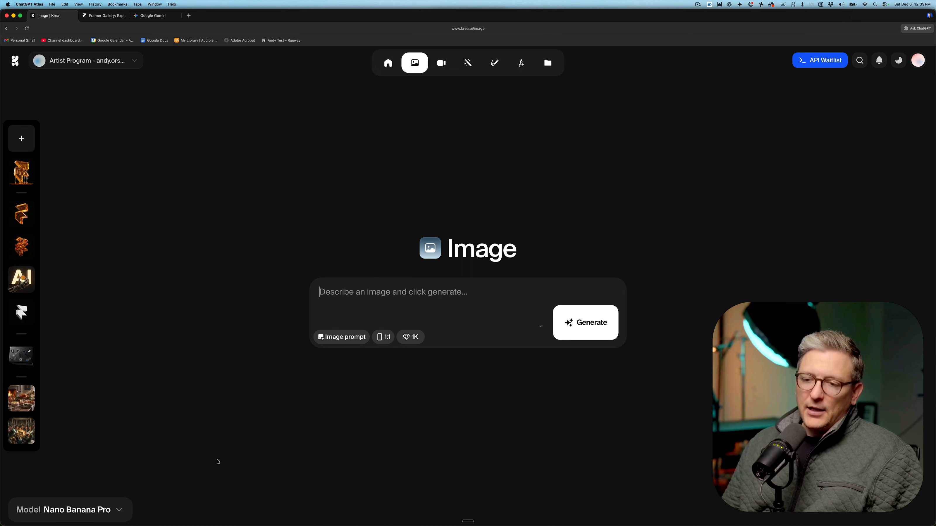
{"action": "mouse_move", "coordinate": [129, 484]}
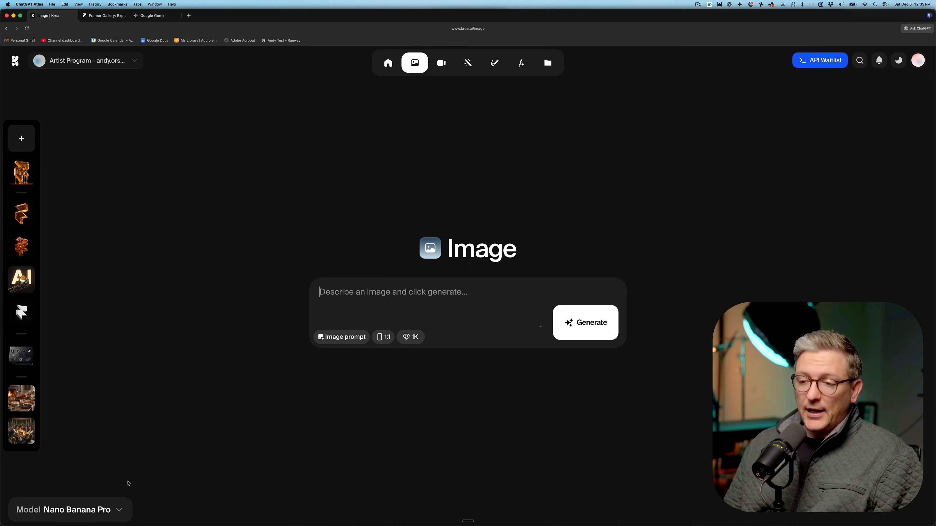
Pick the flat 240×230 black-and-white Framer logo from the clipboard history into the prompt box.
{"action": "left_click", "coordinate": [70, 510]}
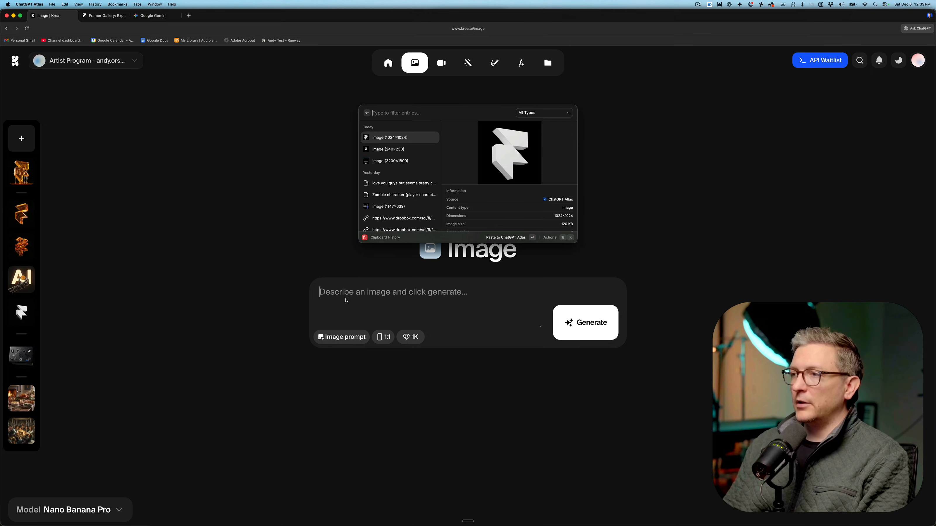
{"action": "left_click", "coordinate": [399, 149]}
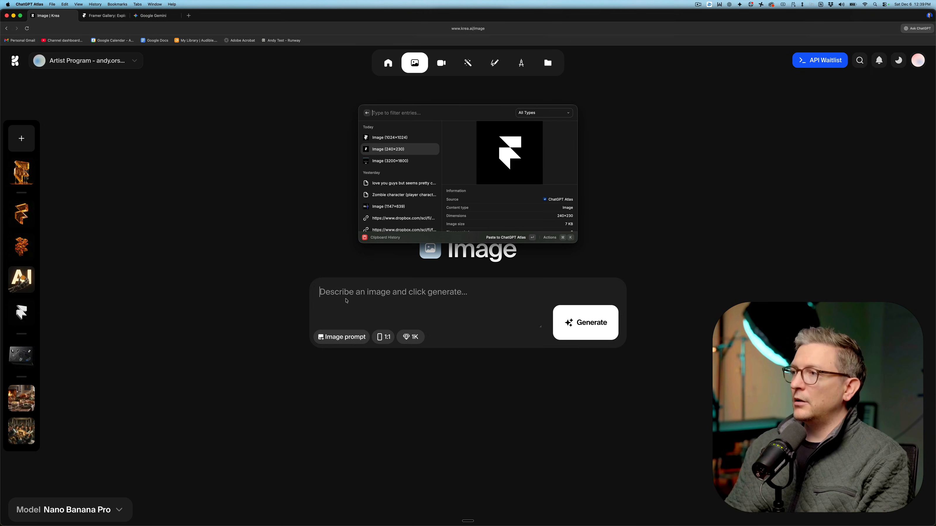
Attach the flat Framer logo as an image prompt, after viewing the blue-ice Midjourney retexture.
{"action": "left_click", "coordinate": [400, 149]}
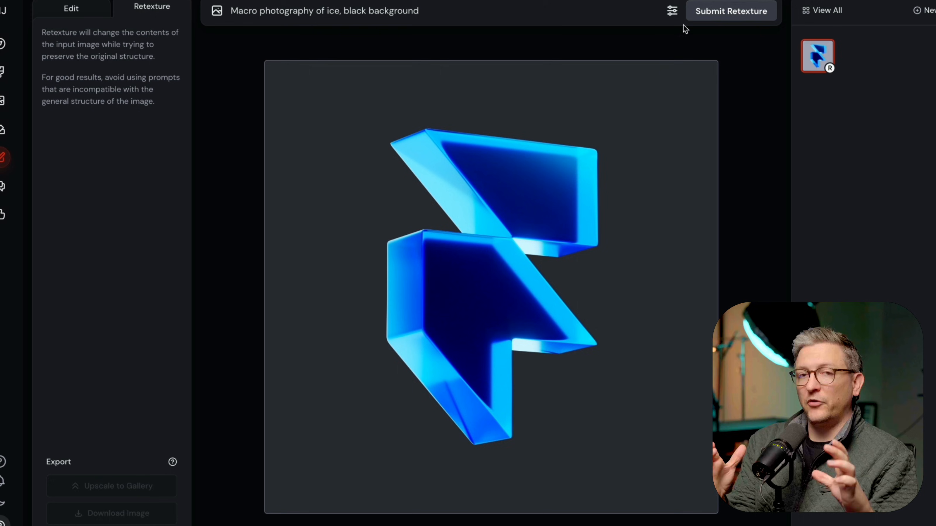
{"action": "left_click", "coordinate": [730, 11]}
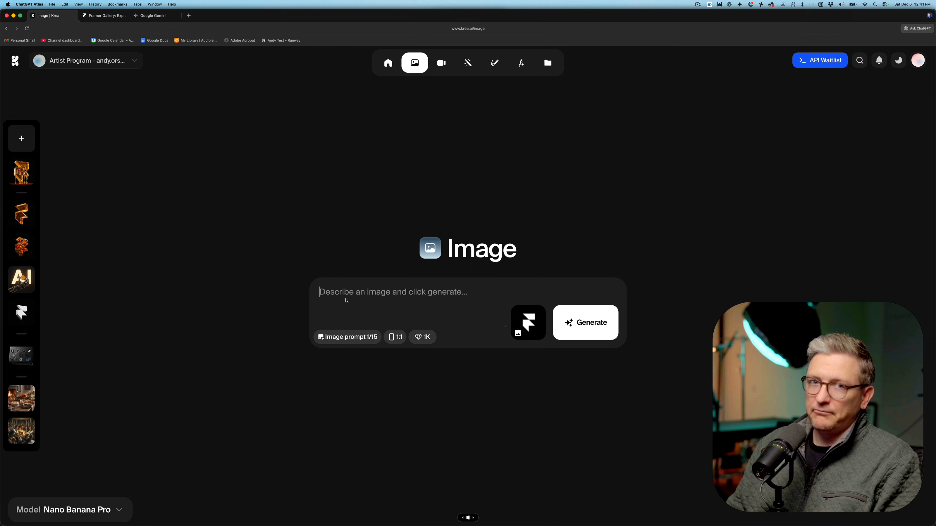
Submit a prompt for a heroic, long-focal-length extruded ice logo on a black background.
{"action": "type", "text": "black background behind it, taken at a long focal length, giving it an overall heroic feel. After that, change the texture of the logo to be made completely out of ice."}
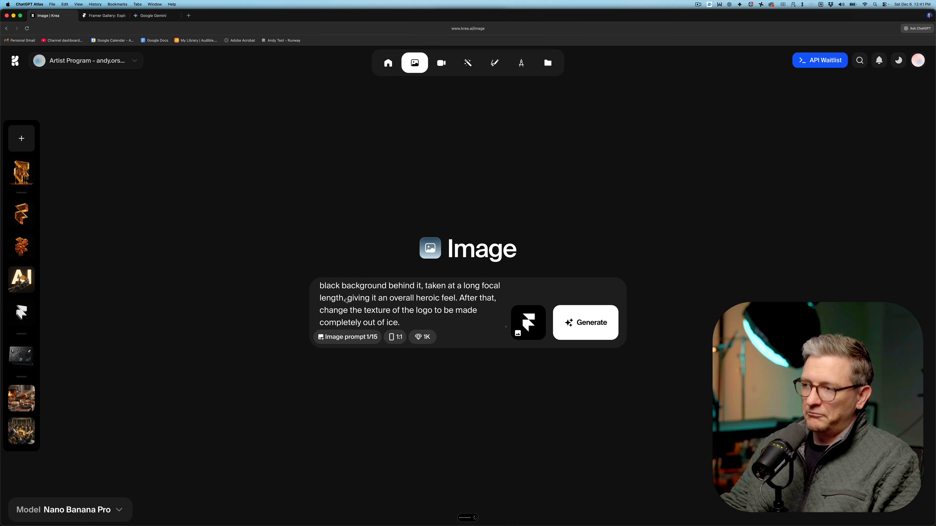
{"action": "left_click", "coordinate": [586, 323]}
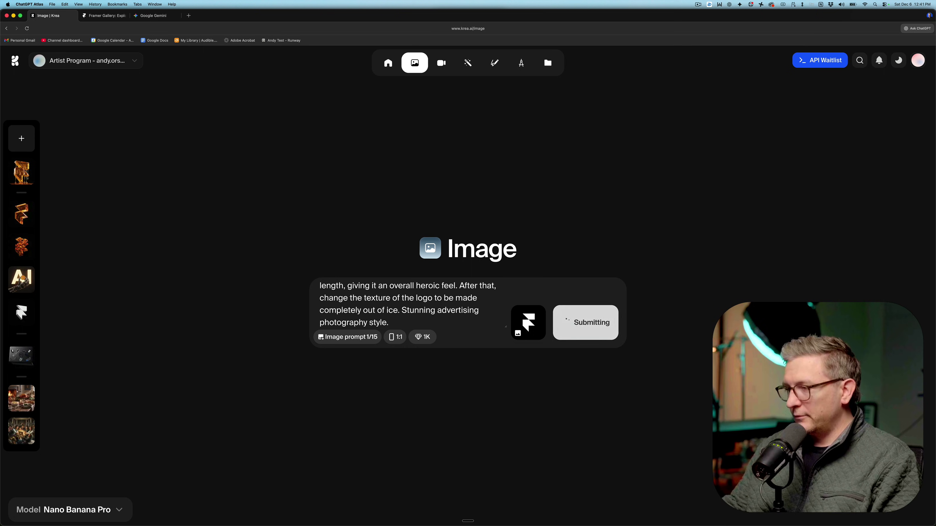
Let Nano Banana Pro return two extruded ice-sculpture Framer logos against black.
{"action": "left_click", "coordinate": [591, 323]}
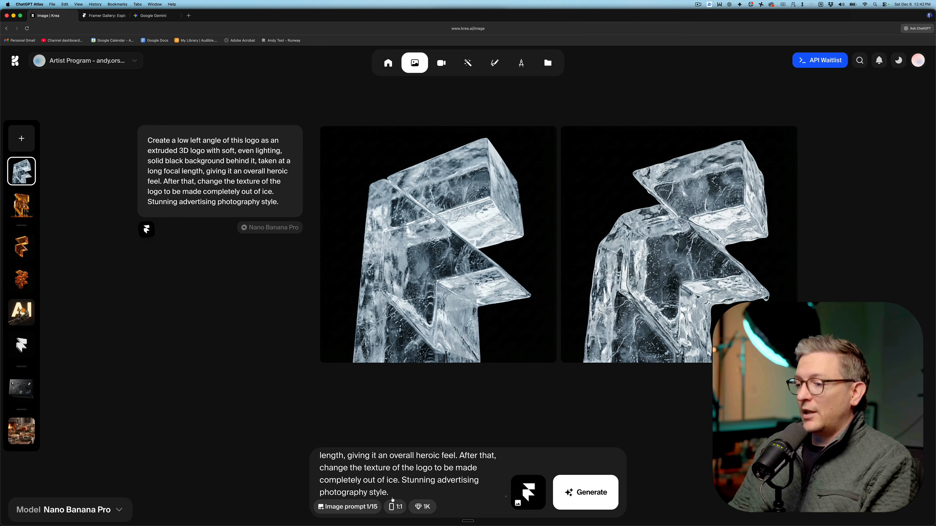
{"action": "mouse_move", "coordinate": [398, 494]}
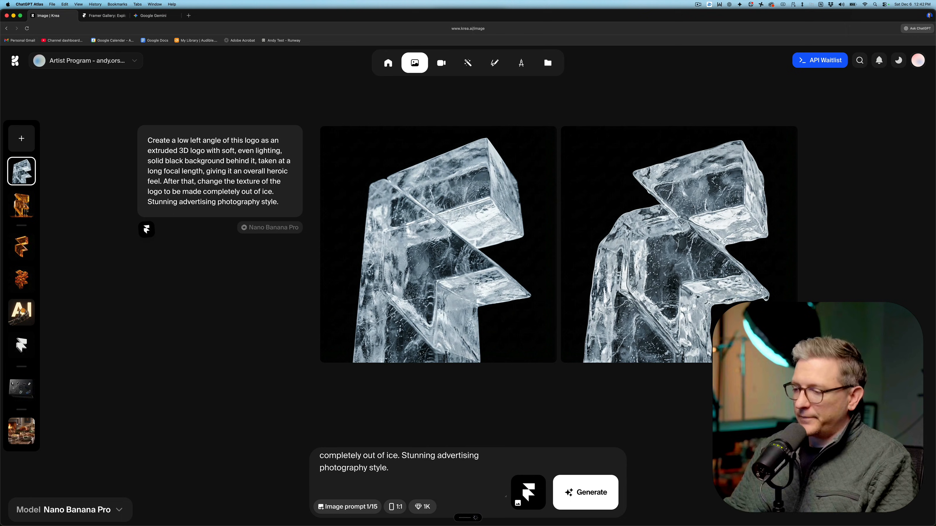
Regenerate with 'Do not add any other structural elements' appended, yielding a second ice-logo pair.
{"action": "left_click", "coordinate": [584, 492]}
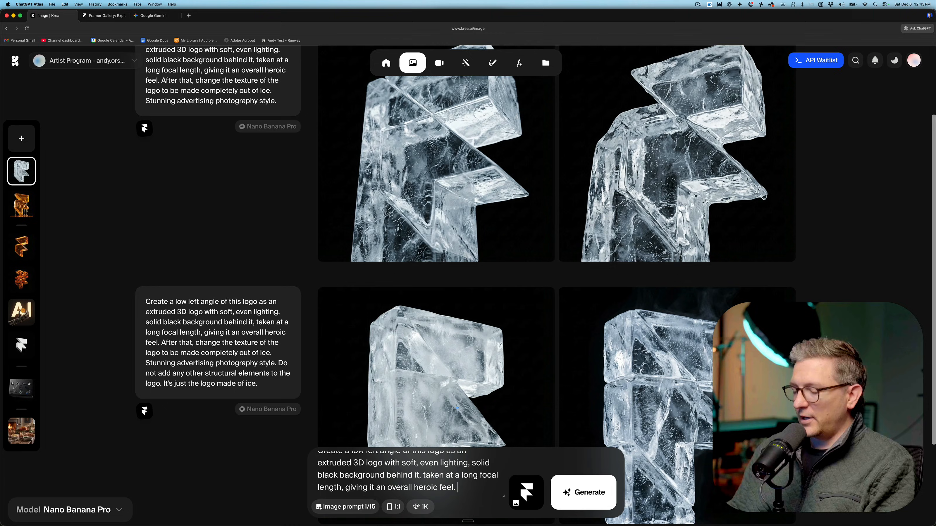
{"action": "left_click", "coordinate": [584, 492]}
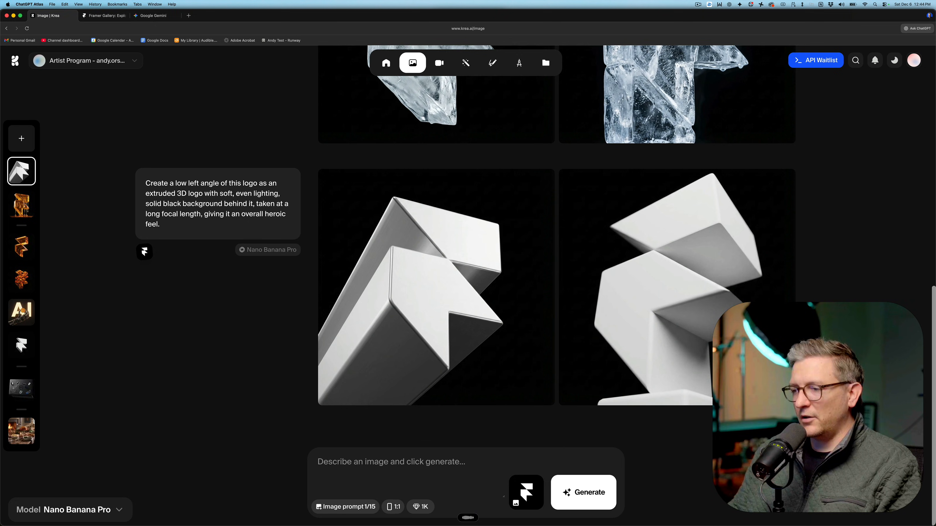
{"action": "left_click", "coordinate": [373, 462]}
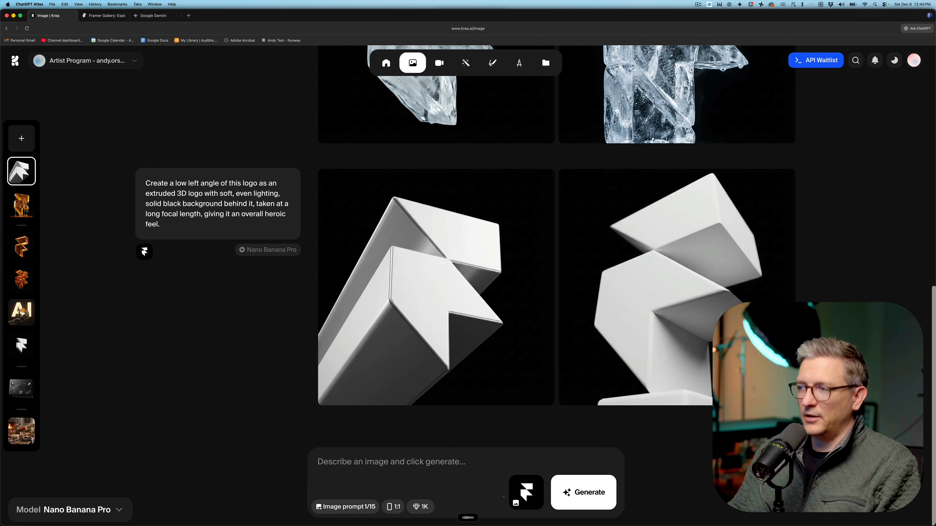
{"action": "left_click", "coordinate": [373, 463]}
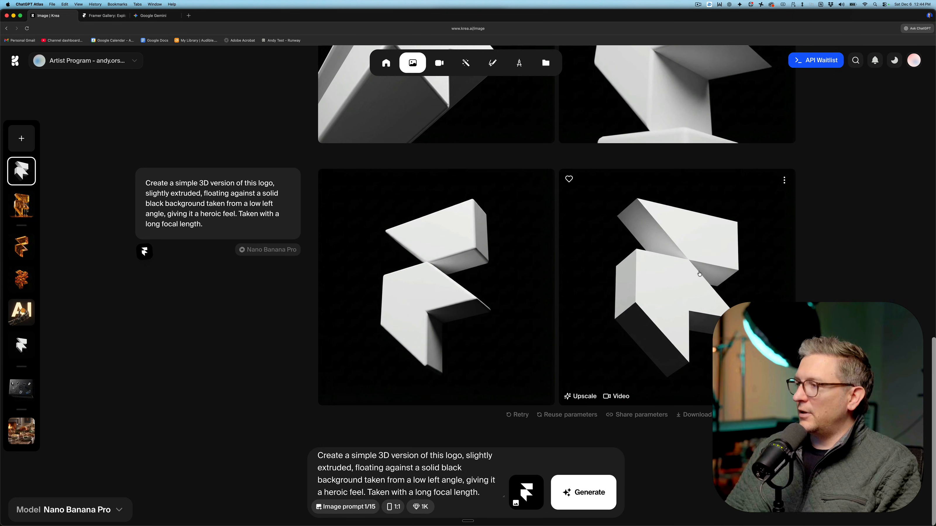
{"action": "mouse_move", "coordinate": [638, 353]}
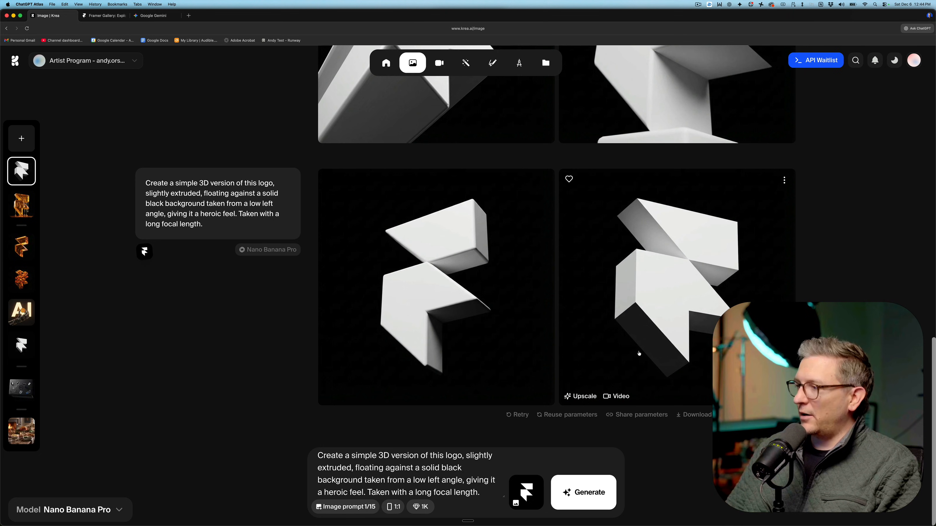
{"action": "mouse_move", "coordinate": [644, 310]}
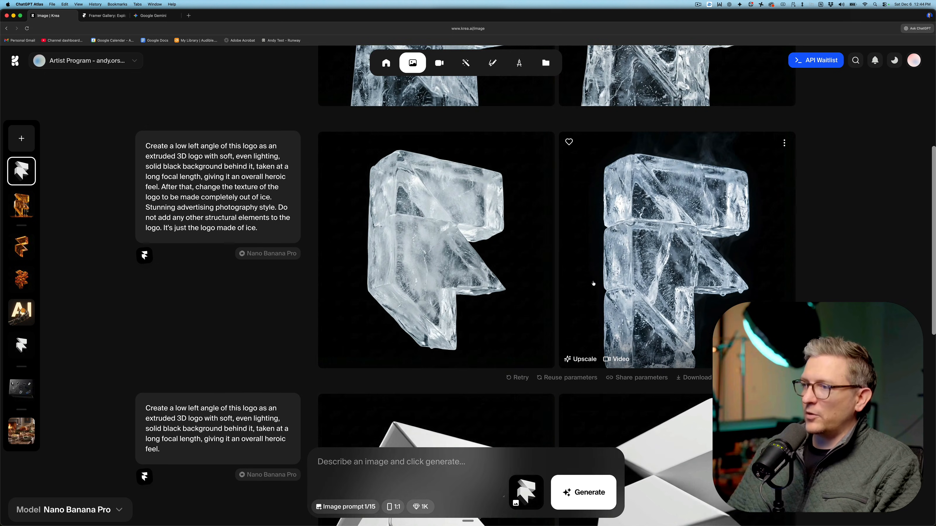
{"action": "scroll", "scroll_direction": "down", "scroll_amount": 3}
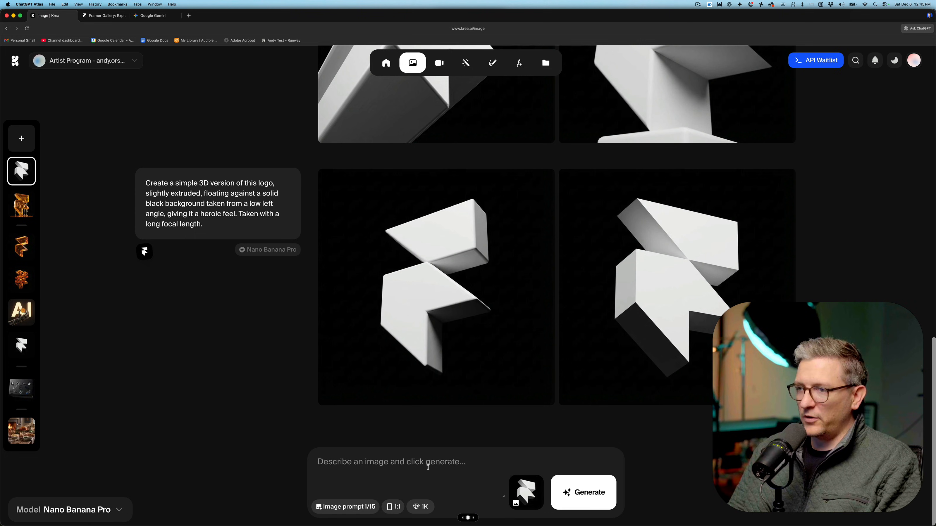
{"action": "left_click", "coordinate": [583, 492]}
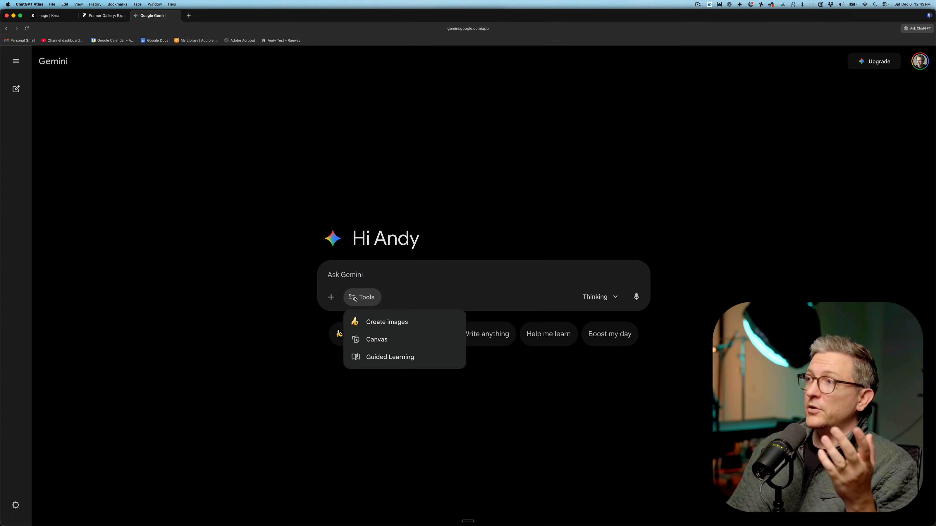
Switch Gemini to Create images and ask for the attached white 3D logo remade as ice on black.
{"action": "left_click", "coordinate": [387, 322]}
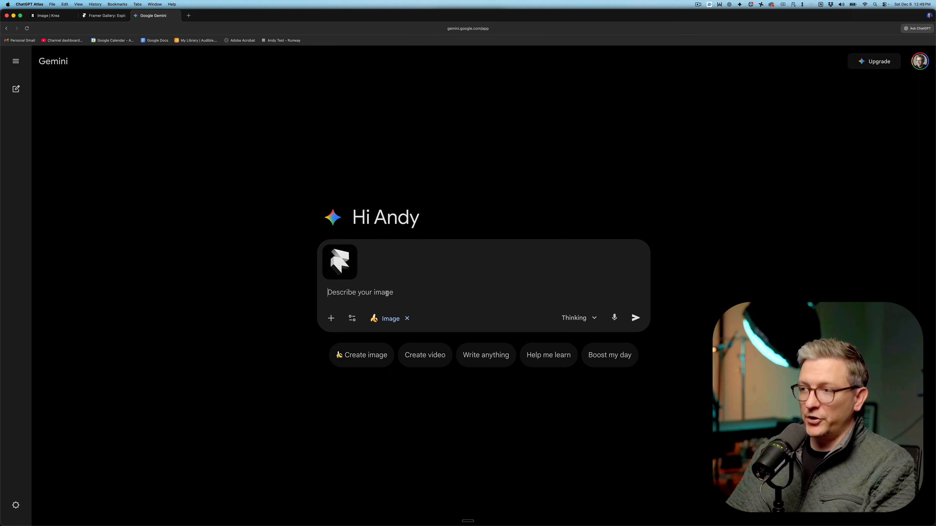
{"action": "left_click", "coordinate": [636, 318]}
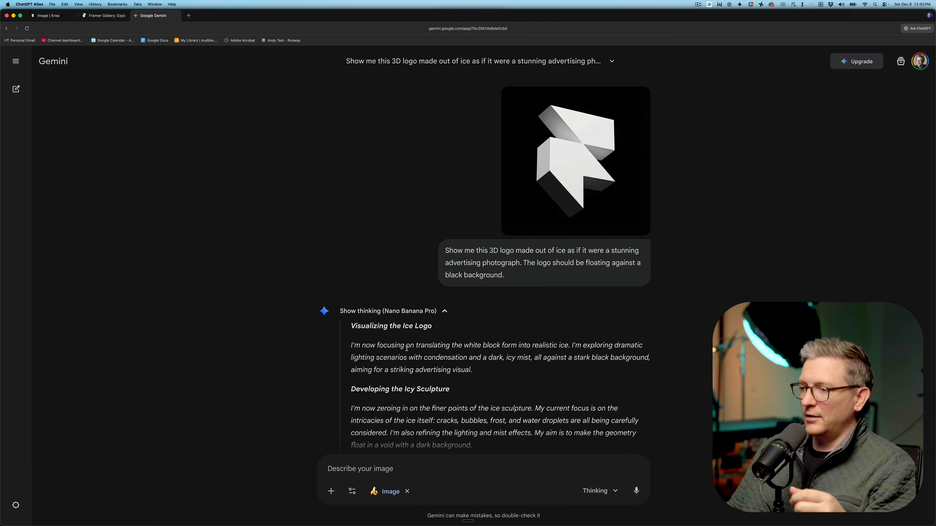
Scroll to the generated clear-ice logo with misty smoke on a black background.
{"action": "scroll", "scroll_direction": "down", "scroll_amount": 3}
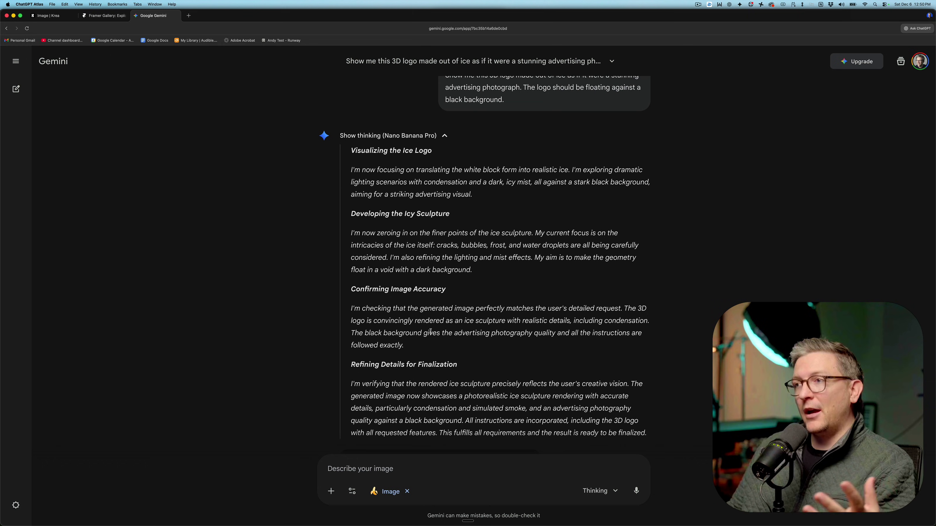
{"action": "scroll", "scroll_direction": "down", "scroll_amount": 3}
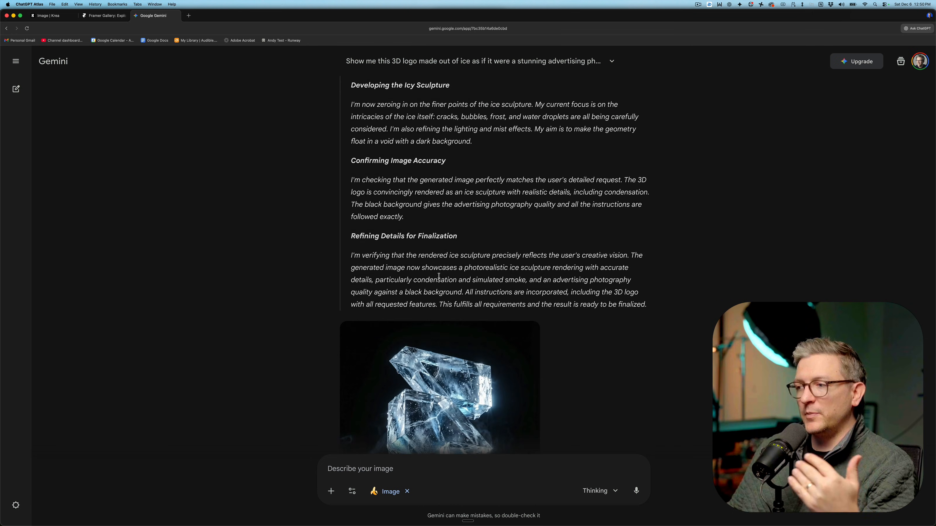
{"action": "scroll", "scroll_direction": "down", "scroll_amount": 3}
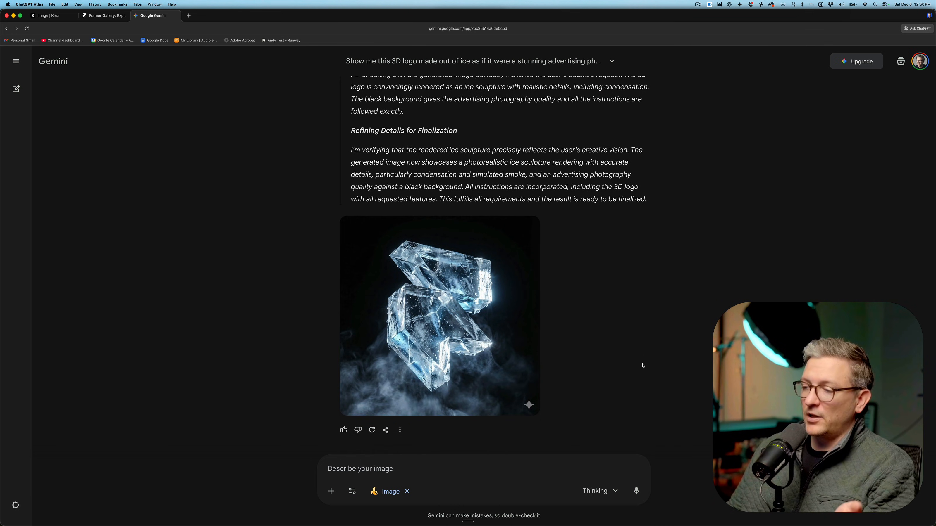
{"action": "mouse_move", "coordinate": [640, 371]}
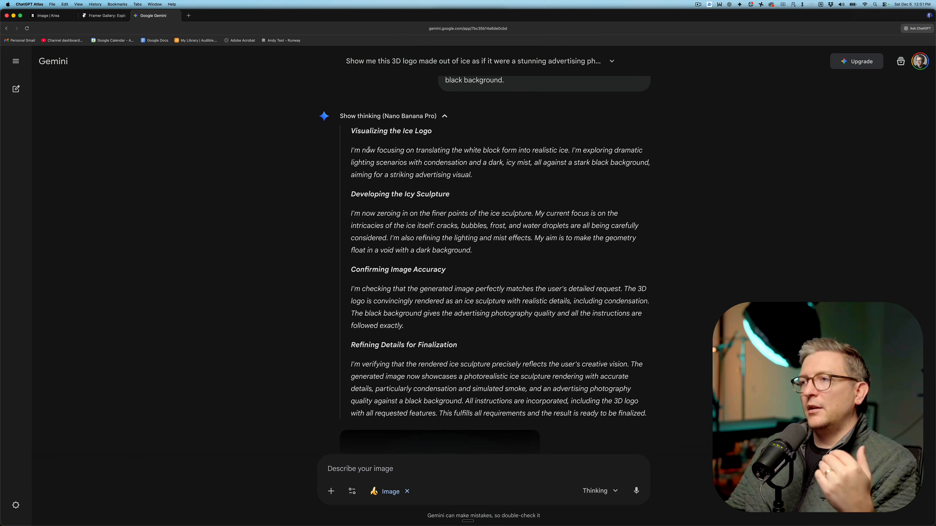
{"action": "mouse_move", "coordinate": [426, 253]}
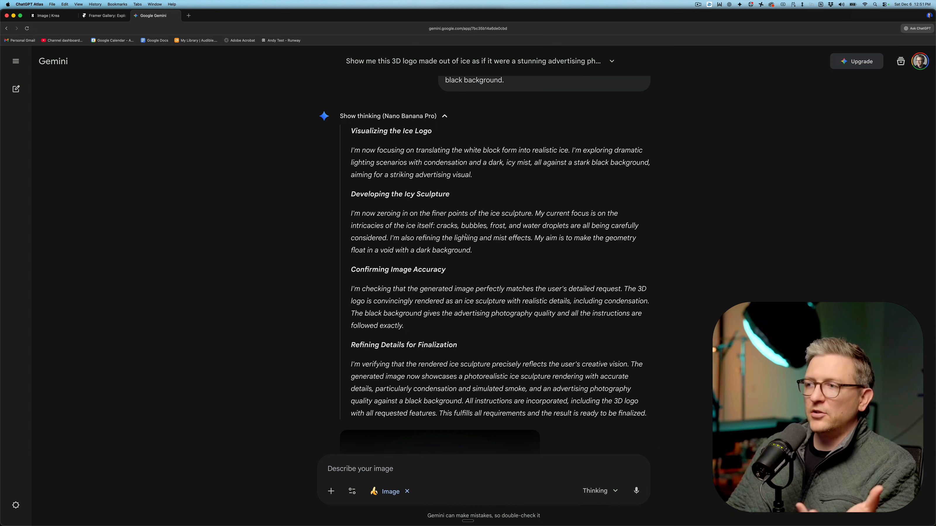
{"action": "mouse_move", "coordinate": [448, 329]}
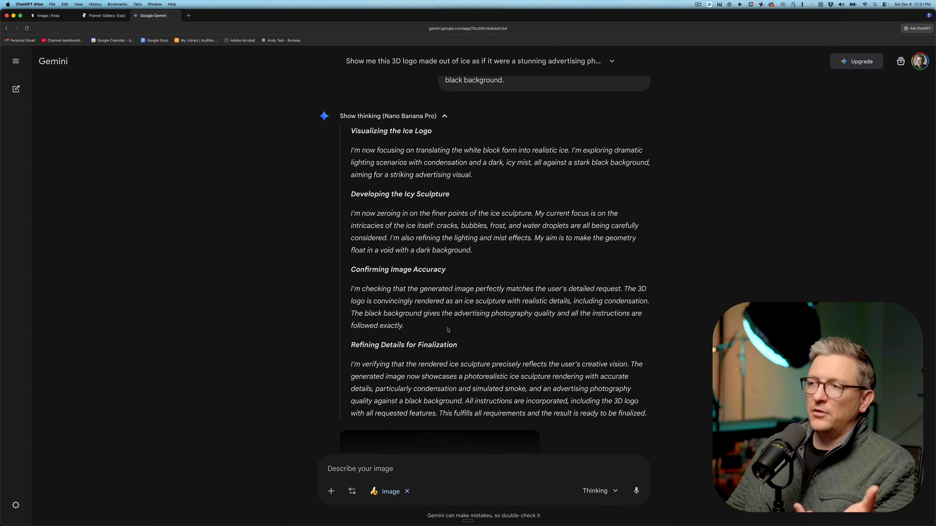
{"action": "mouse_move", "coordinate": [452, 236]}
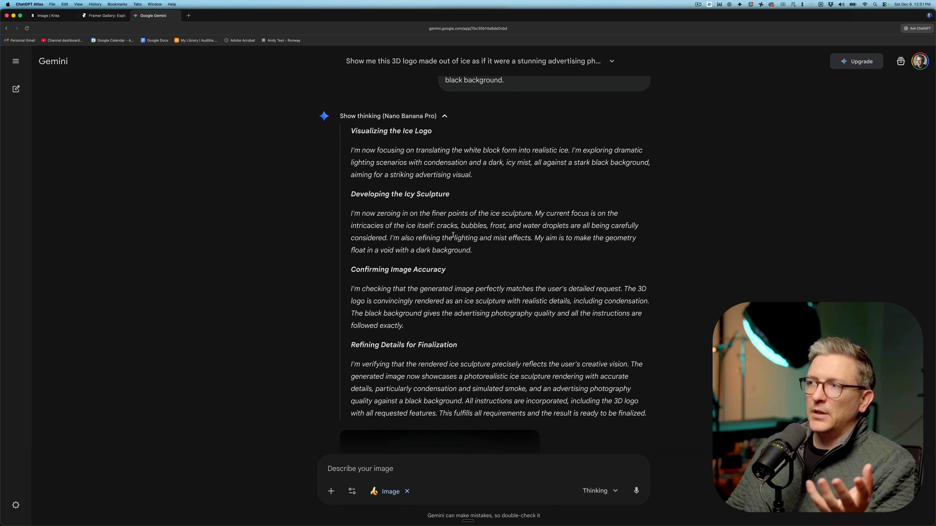